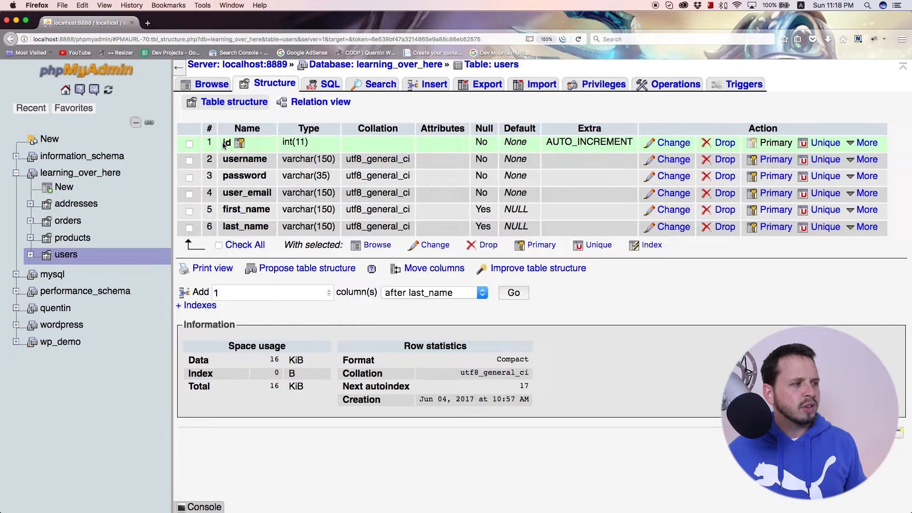
{"action": "mouse_move", "coordinate": [236, 227]}
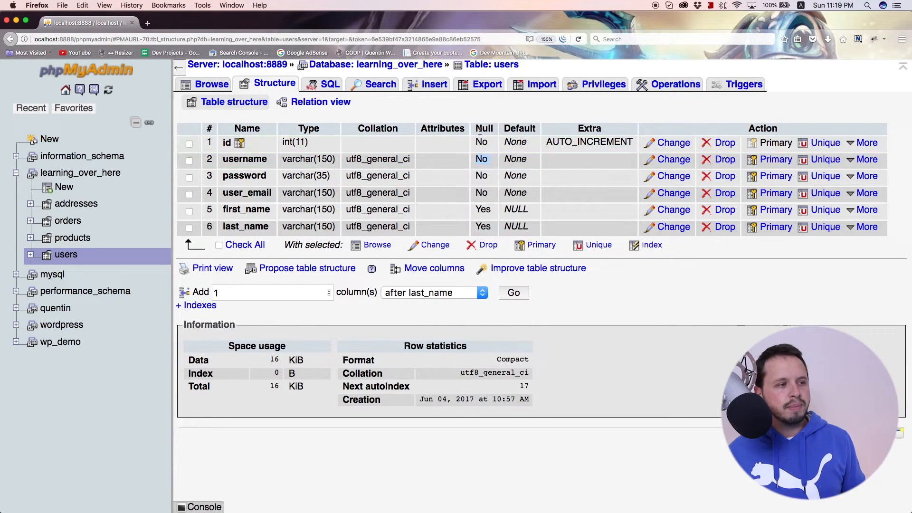
{"action": "mouse_move", "coordinate": [468, 194]}
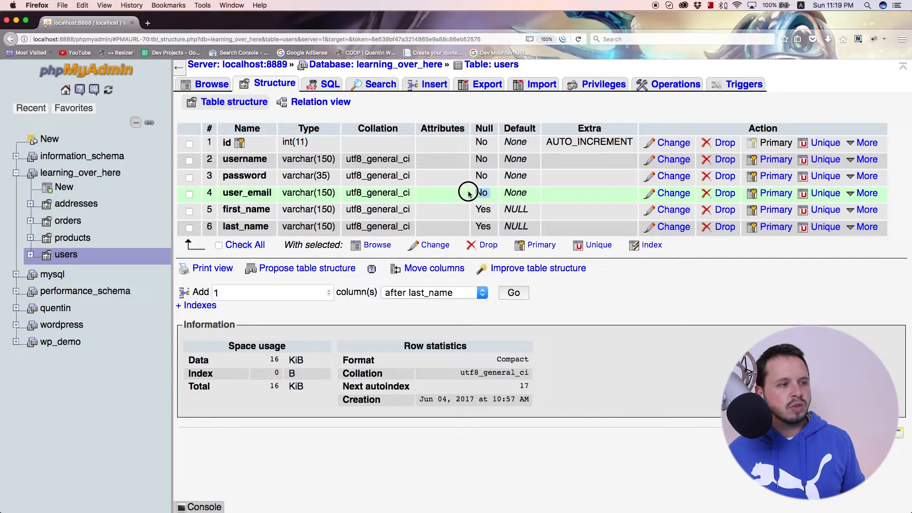
{"action": "mouse_move", "coordinate": [463, 192]}
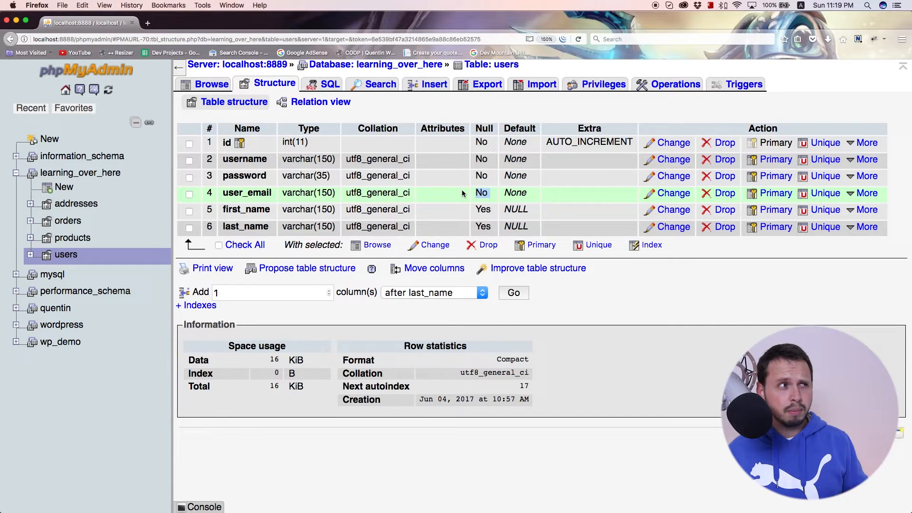
{"action": "mouse_move", "coordinate": [470, 193]}
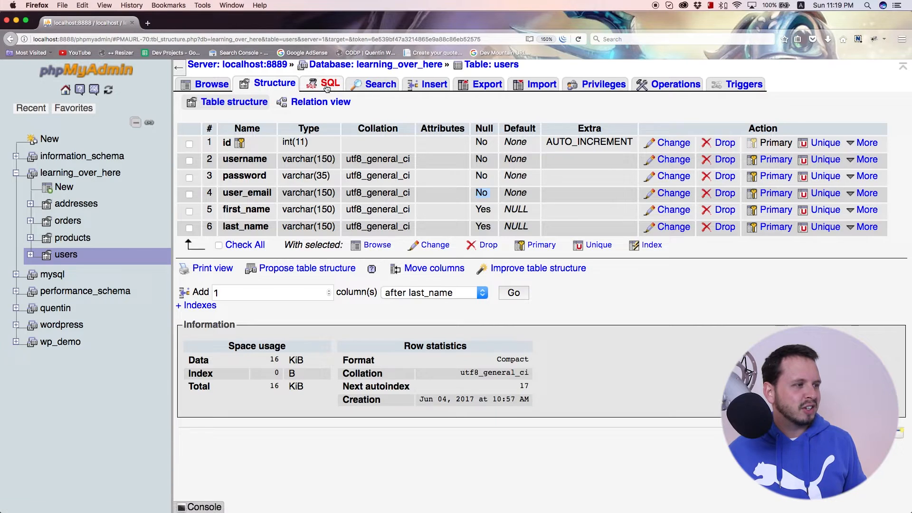
Run SELECT * FROM users to review all 16 rows, then reopen the SQL editor.
{"action": "left_click", "coordinate": [328, 84]}
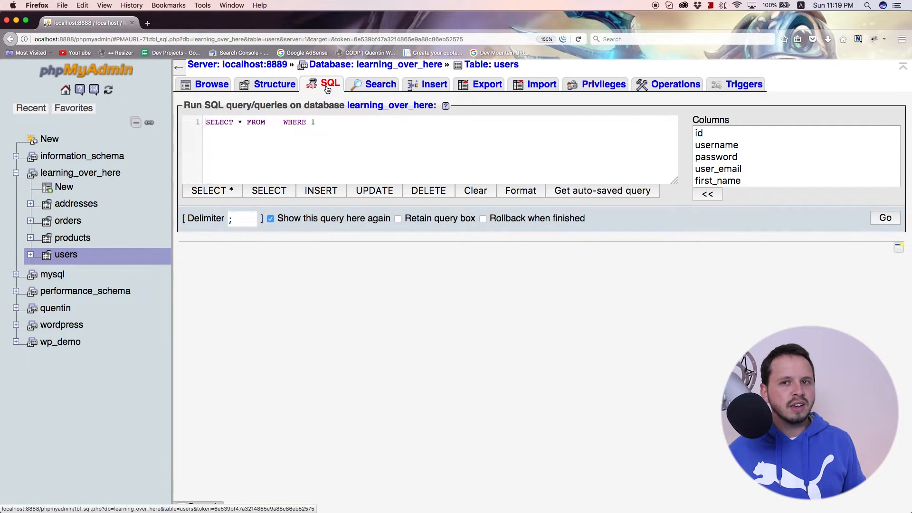
{"action": "left_click", "coordinate": [334, 122]}
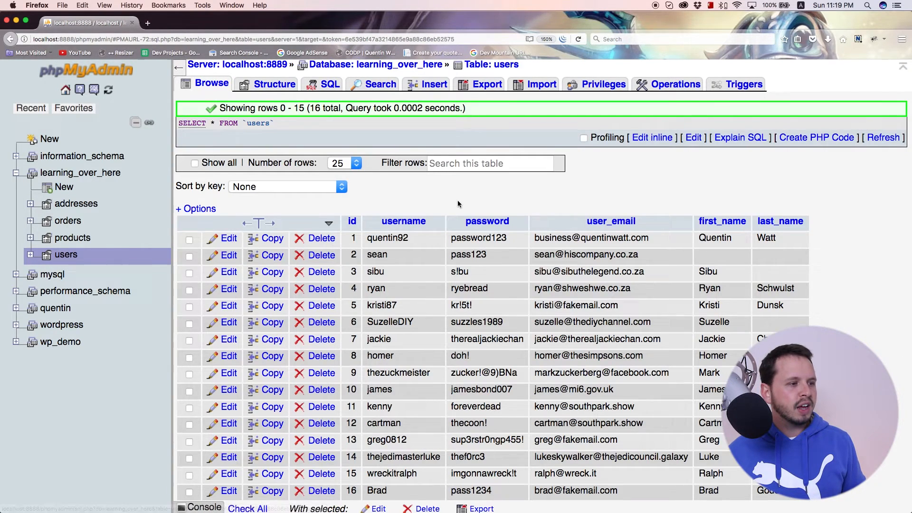
{"action": "scroll", "scroll_direction": "down", "scroll_amount": 3}
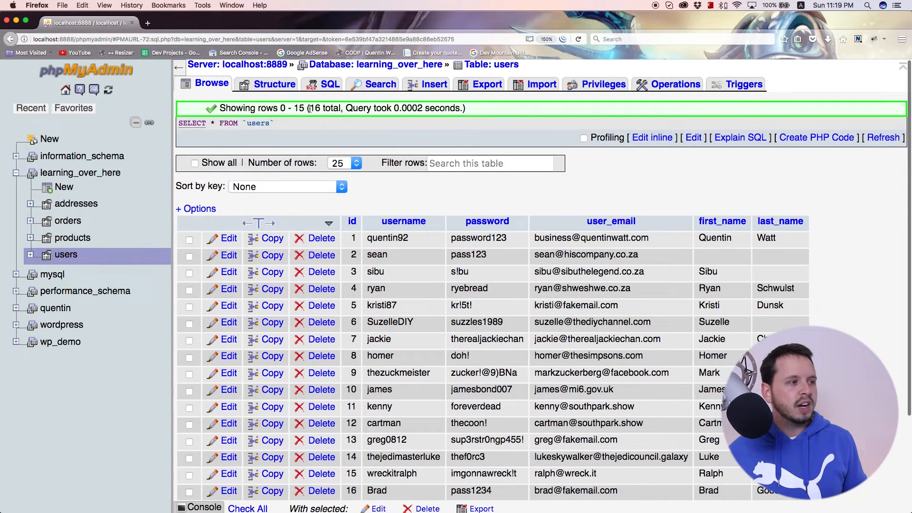
{"action": "left_click", "coordinate": [330, 84]}
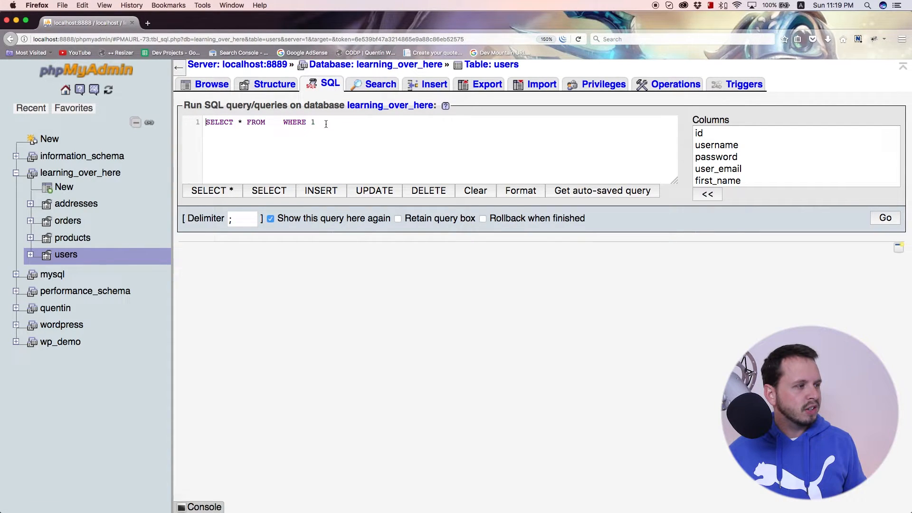
Replace the editor contents with an UPDATE `table` SET `col`='value' template.
{"action": "left_click", "coordinate": [475, 190]}
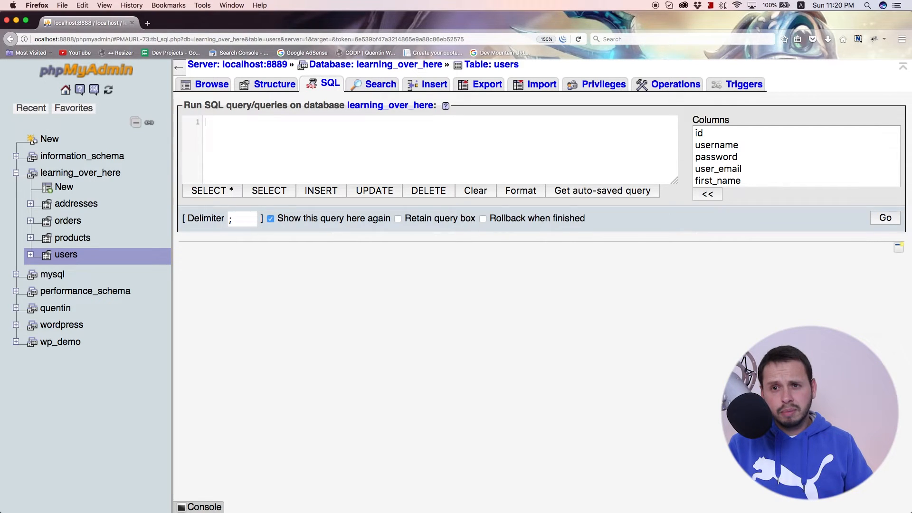
{"action": "type", "text": "UPDATE"}
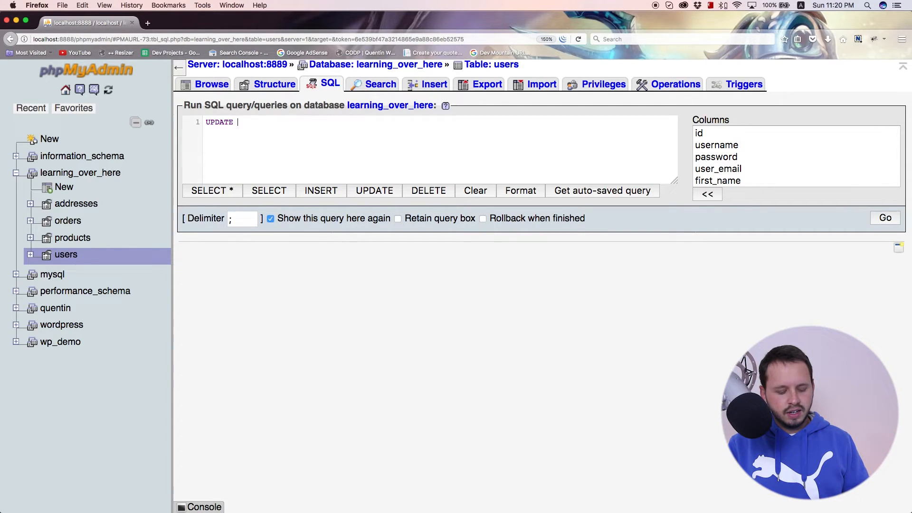
{"action": "type", "text": "`"}
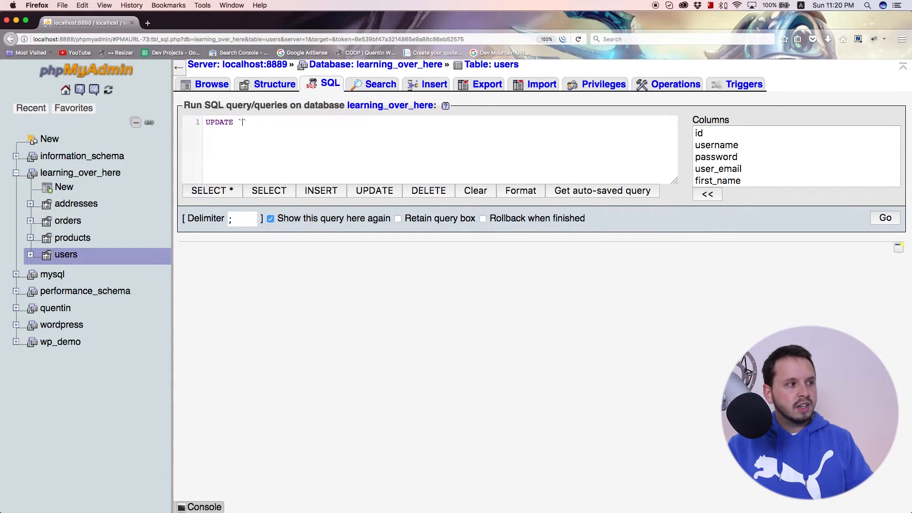
{"action": "type", "text": "table"}
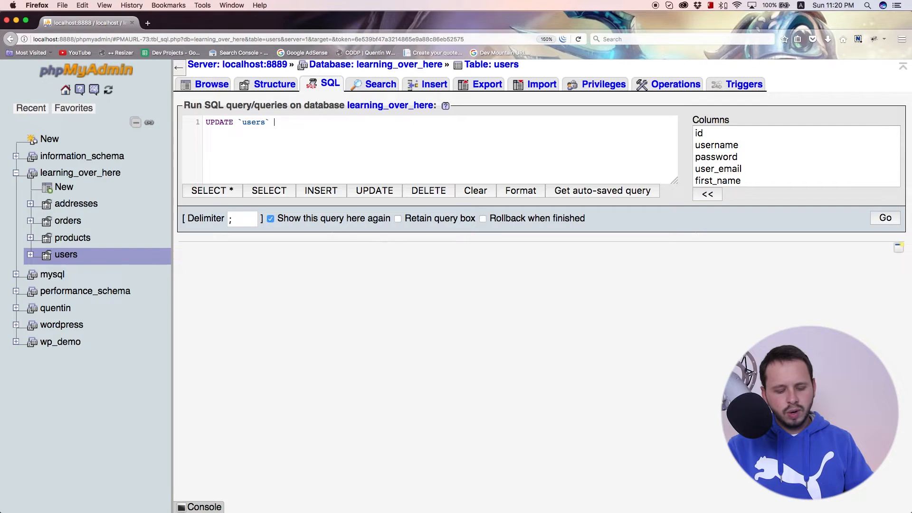
{"action": "type", "text": "SET"}
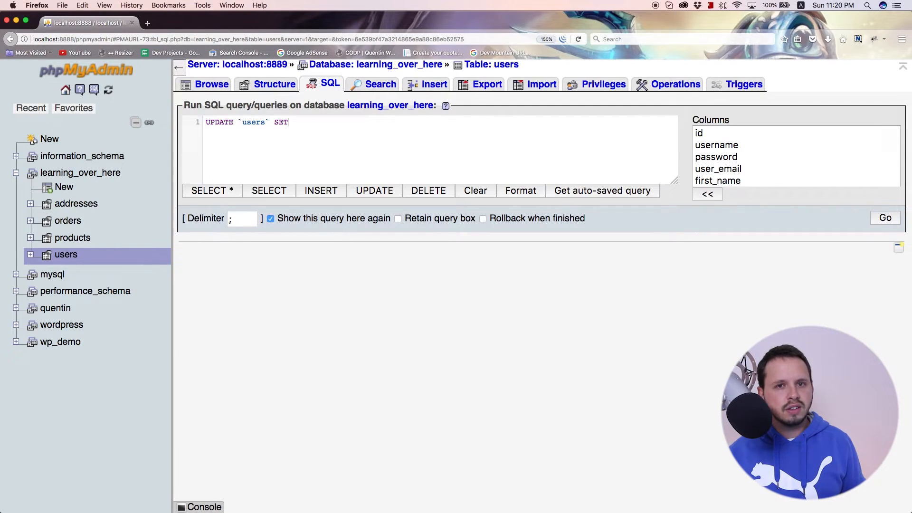
{"action": "mouse_move", "coordinate": [288, 140]}
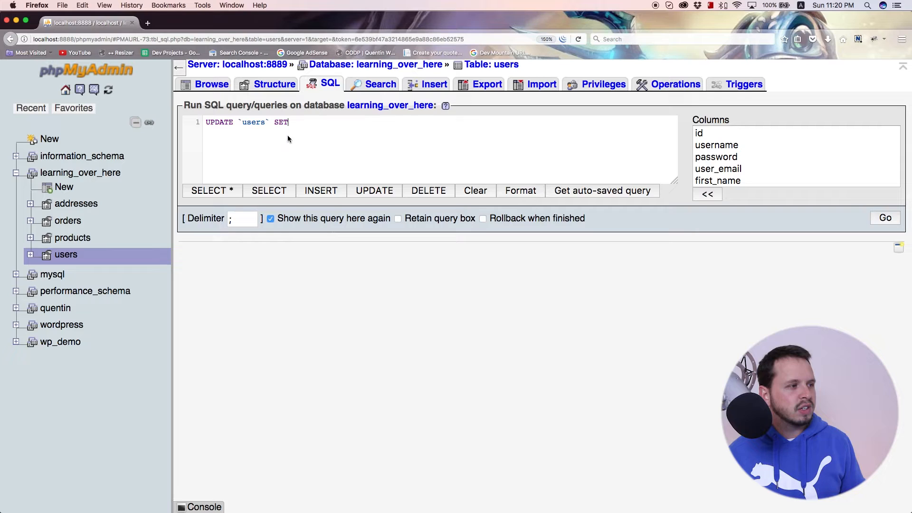
{"action": "type", "text": "\" \""}
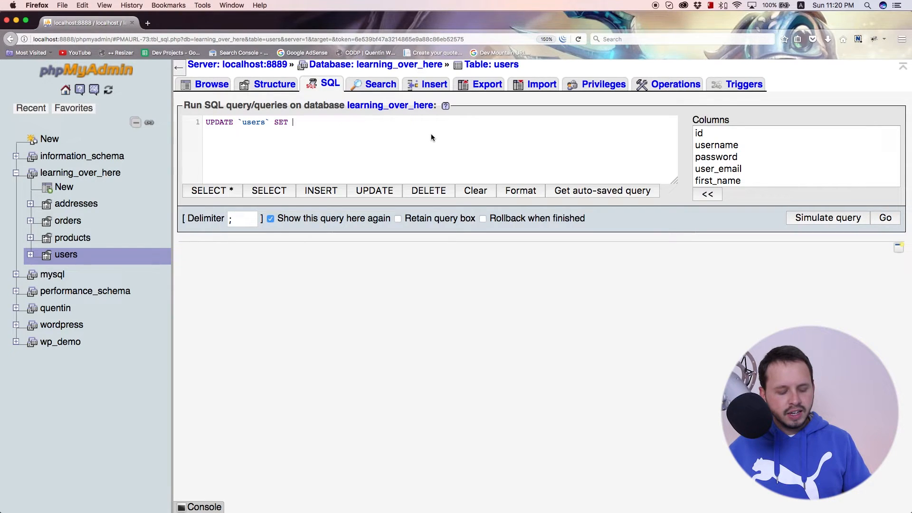
{"action": "type", "text": "`"}
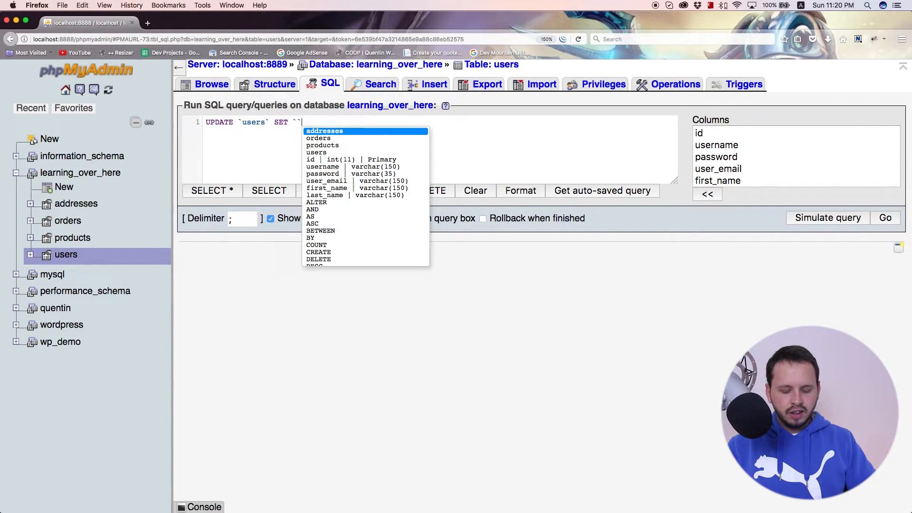
{"action": "type", "text": "`col"}
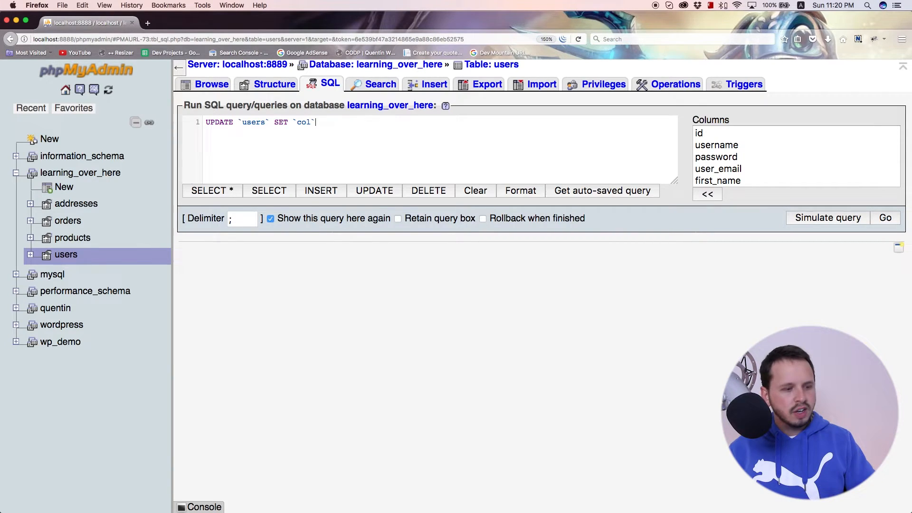
{"action": "type", "text": "="}
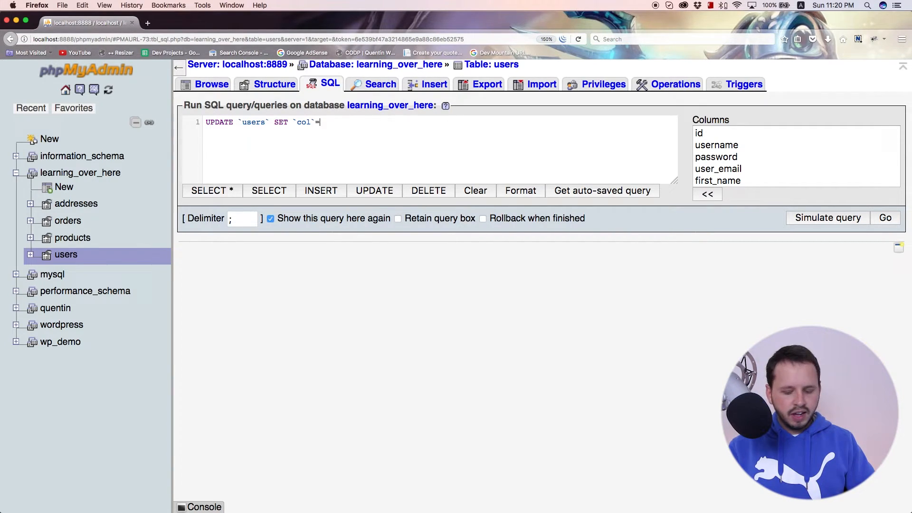
{"action": "type", "text": "''"}
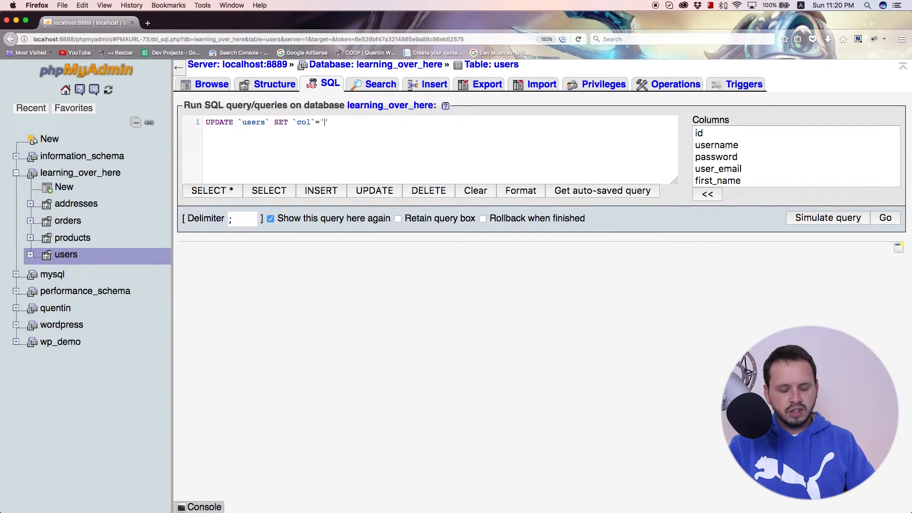
{"action": "type", "text": "value"}
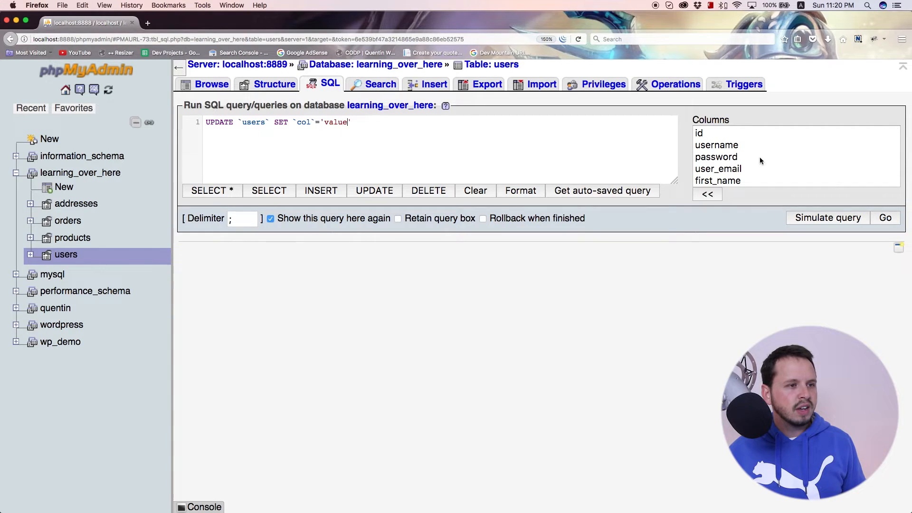
{"action": "mouse_move", "coordinate": [339, 135]}
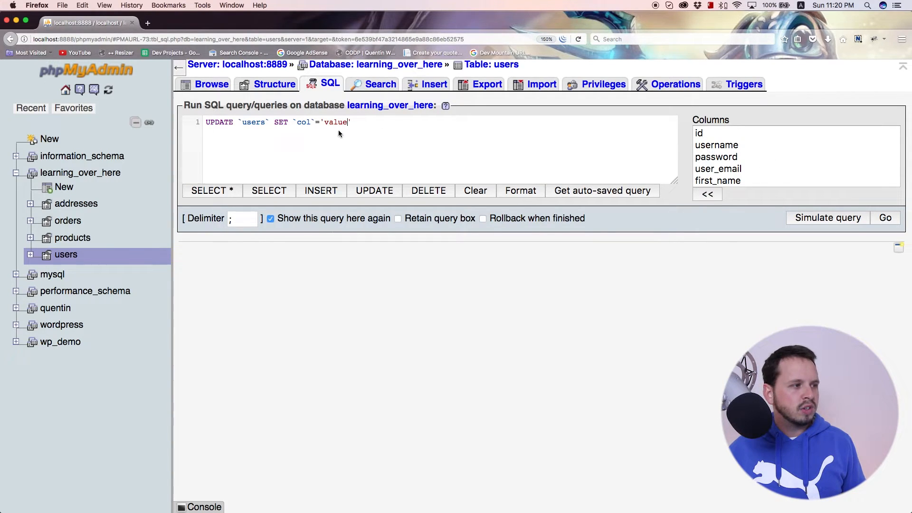
Fill the template in with username as the column and 'quentin' as the value.
{"action": "type", "text": "username"}
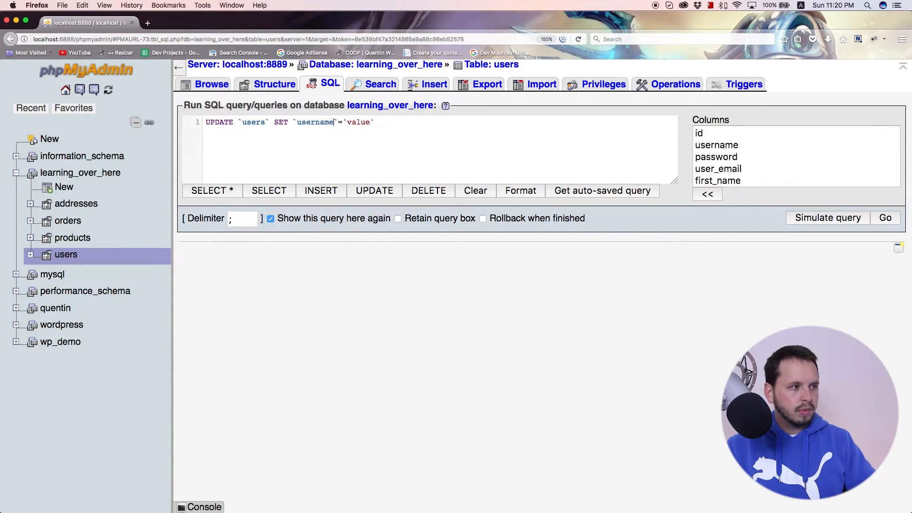
{"action": "double_click", "coordinate": [358, 122]}
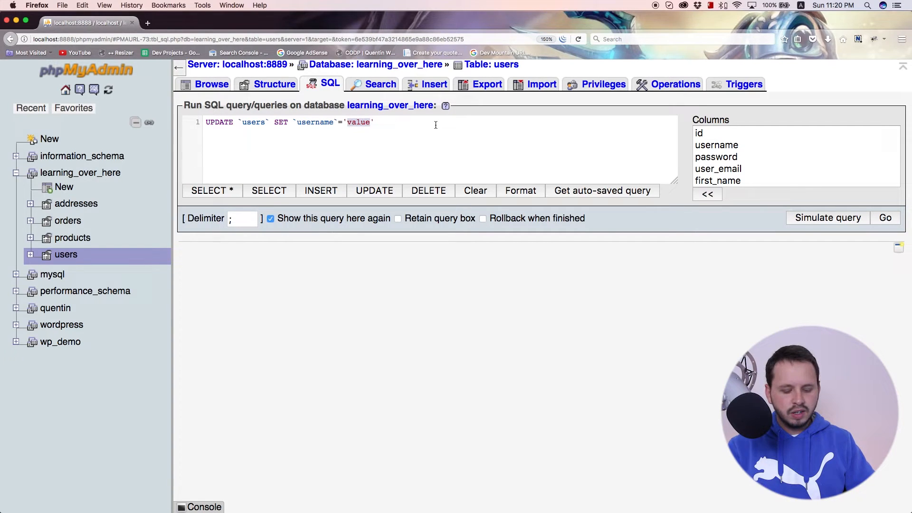
{"action": "type", "text": "quentin"}
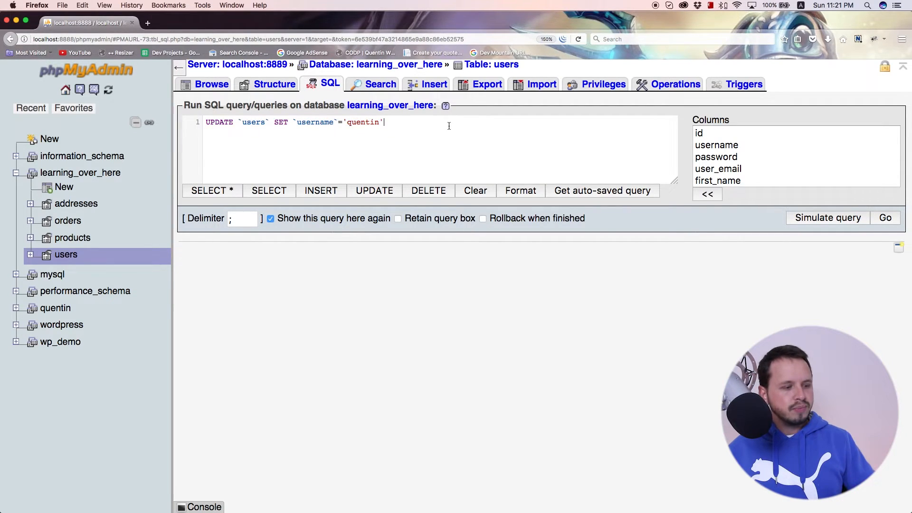
Append WHERE `id`=1 to the UPDATE statement after the SET clause.
{"action": "type", "text": "WHERE"}
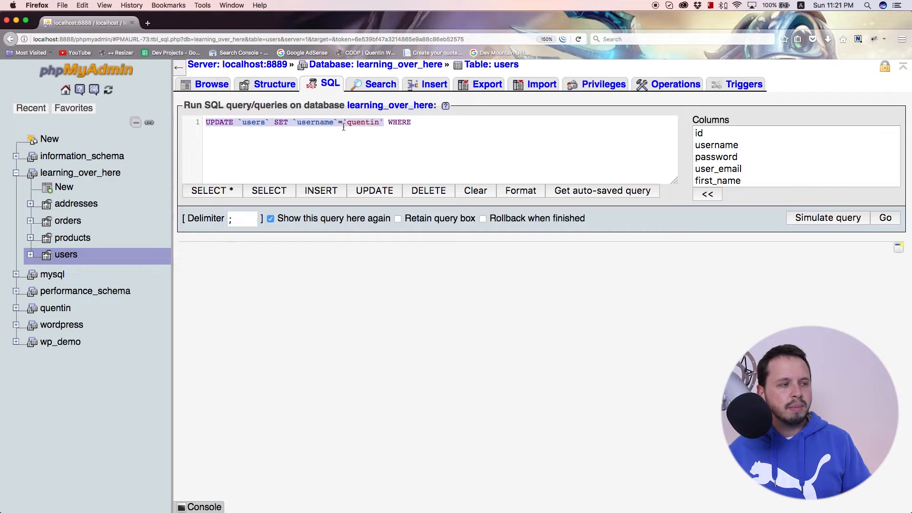
{"action": "mouse_move", "coordinate": [374, 147]}
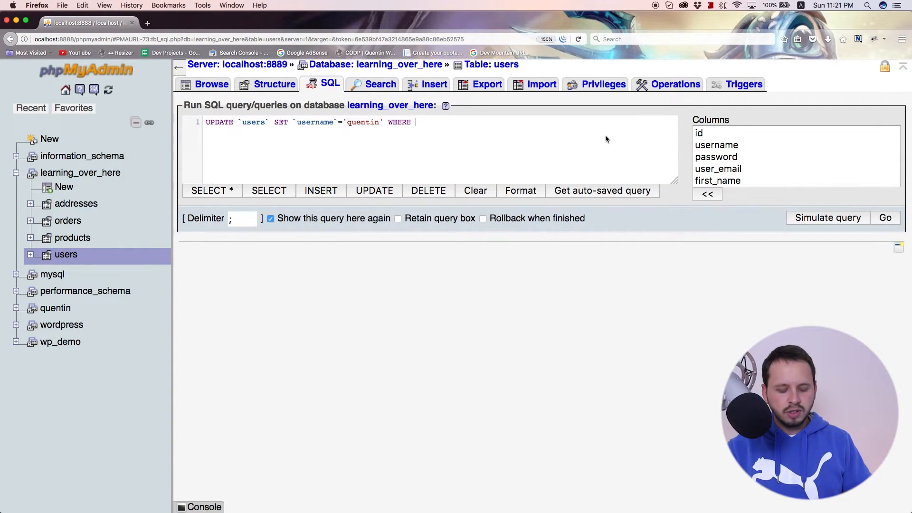
{"action": "type", "text": "`"}
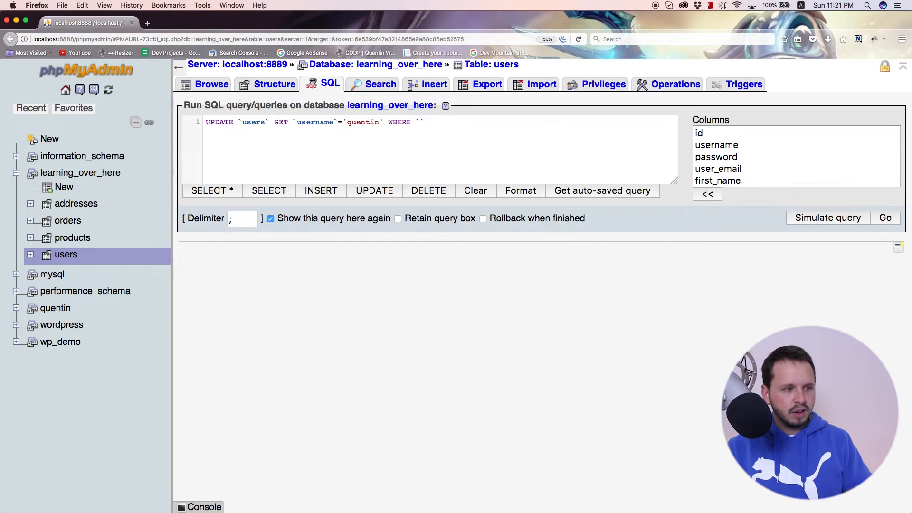
{"action": "type", "text": "id"}
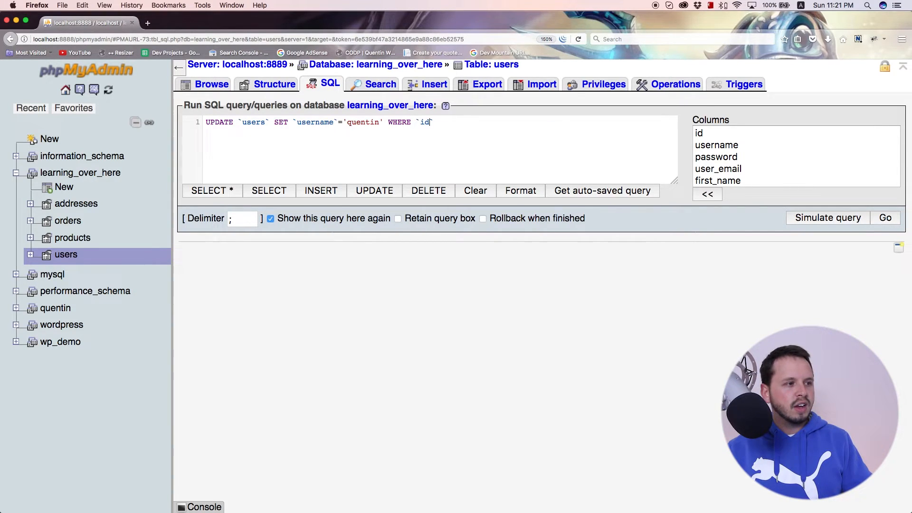
{"action": "type", "text": "`="}
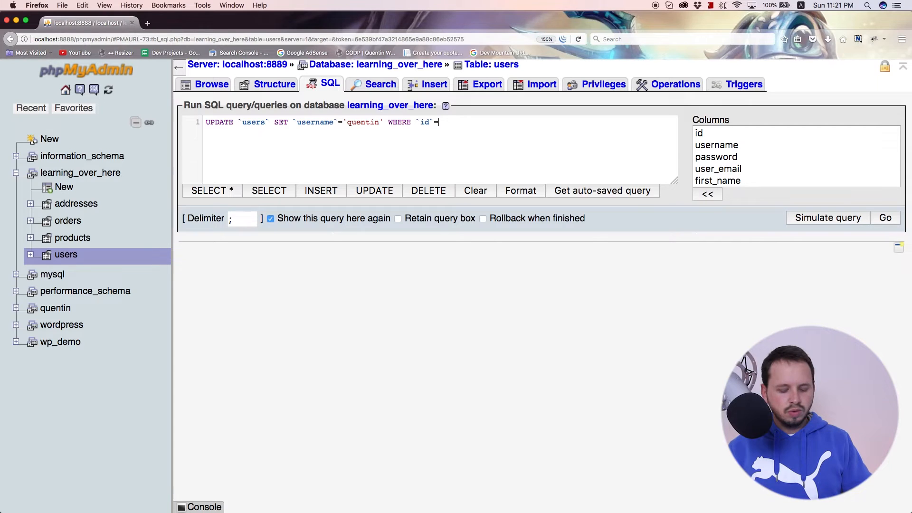
{"action": "type", "text": "1"}
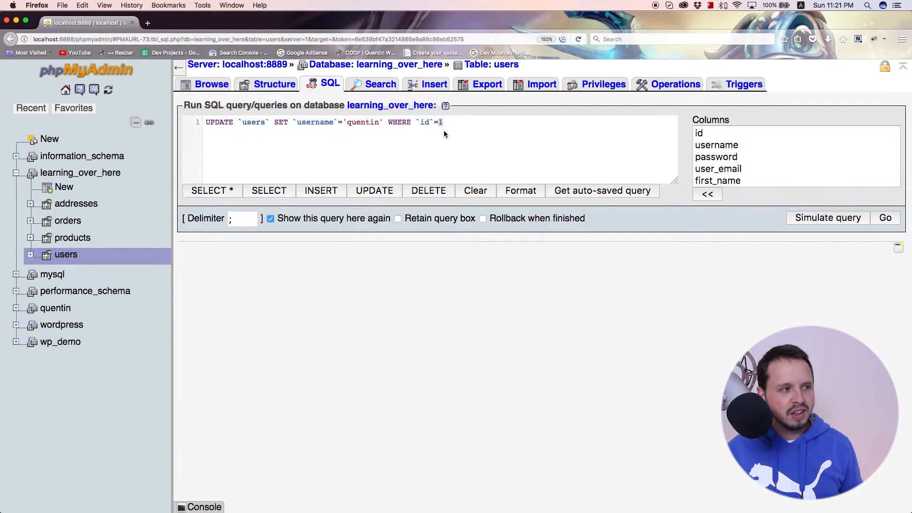
{"action": "mouse_move", "coordinate": [423, 153]}
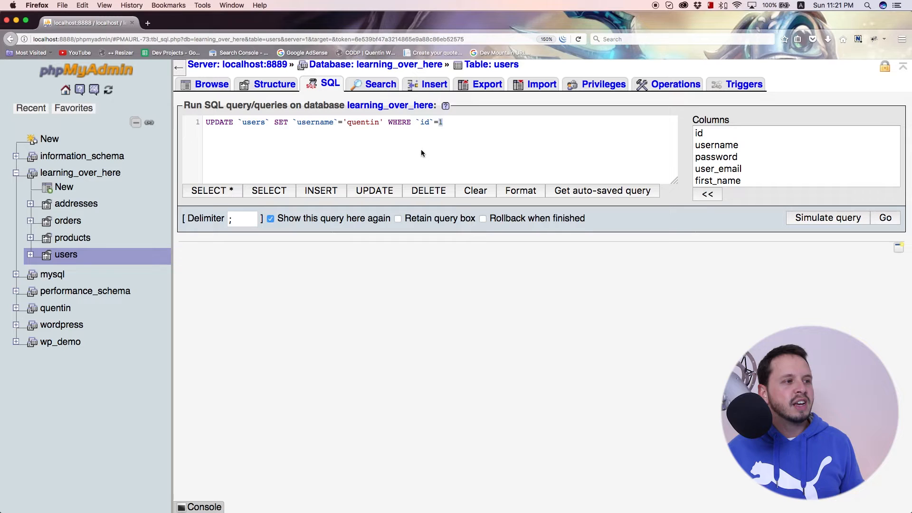
Run the username update on row 1, browse the users rows, and reopen the SQL editor.
{"action": "left_click", "coordinate": [886, 218]}
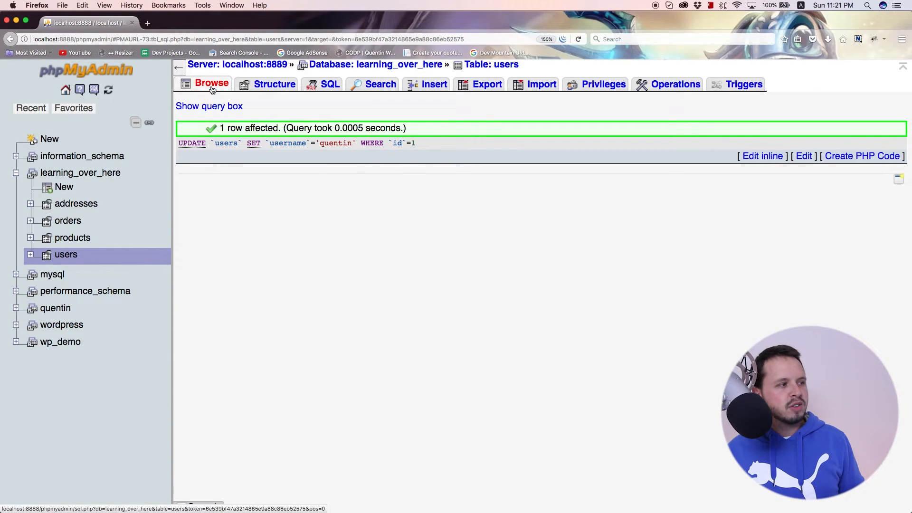
{"action": "left_click", "coordinate": [211, 83]}
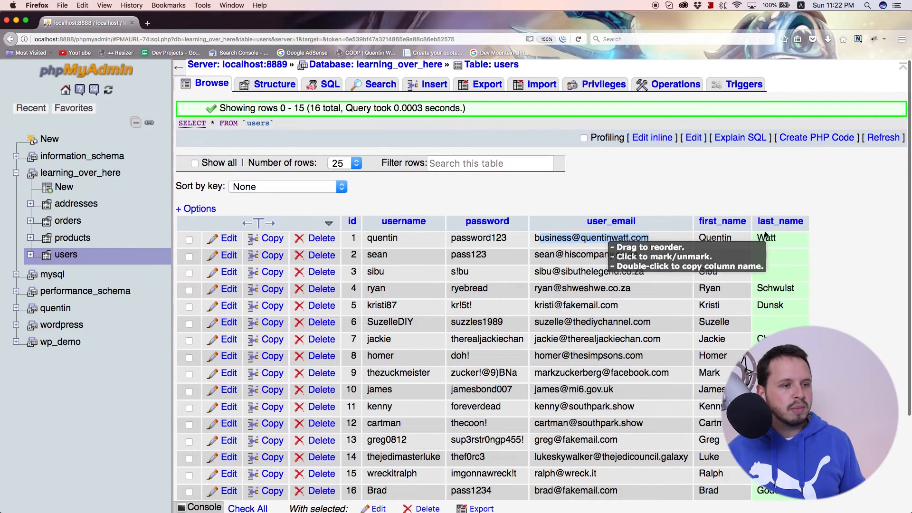
{"action": "left_click", "coordinate": [329, 84]}
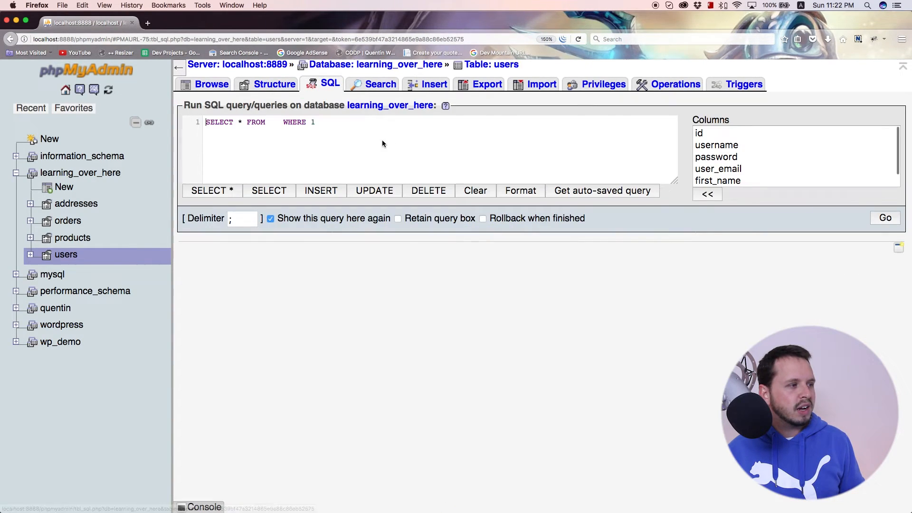
{"action": "type", "text": "UPDATE `users` SET `username`='quentin' WHERE `id`=1"}
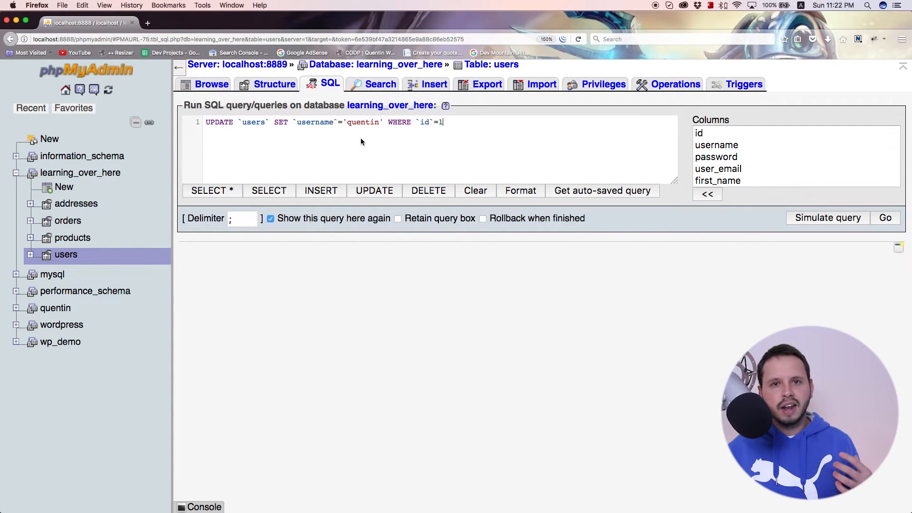
{"action": "mouse_move", "coordinate": [364, 139]}
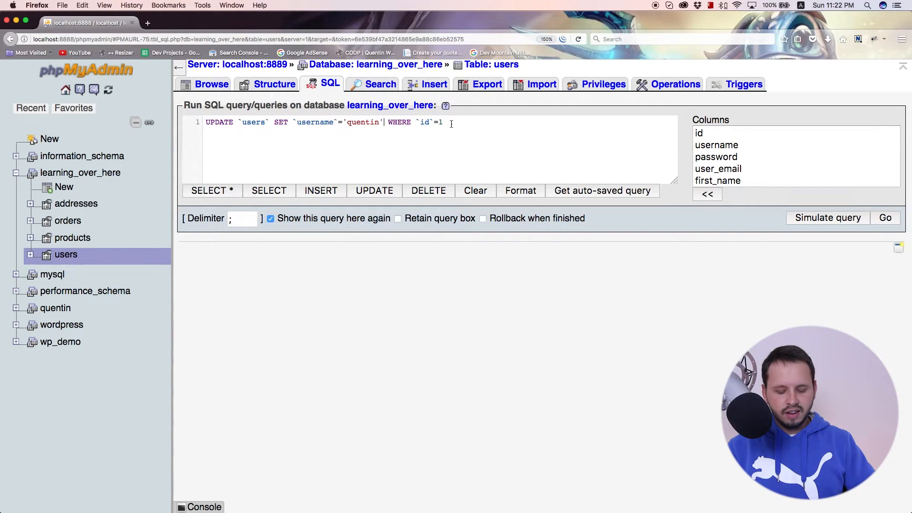
{"action": "type", "text": ","}
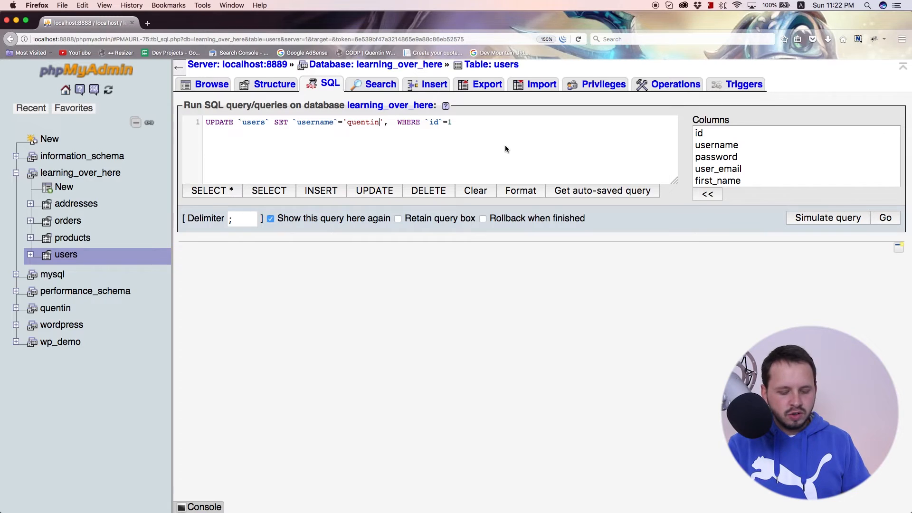
{"action": "type", "text": "92"}
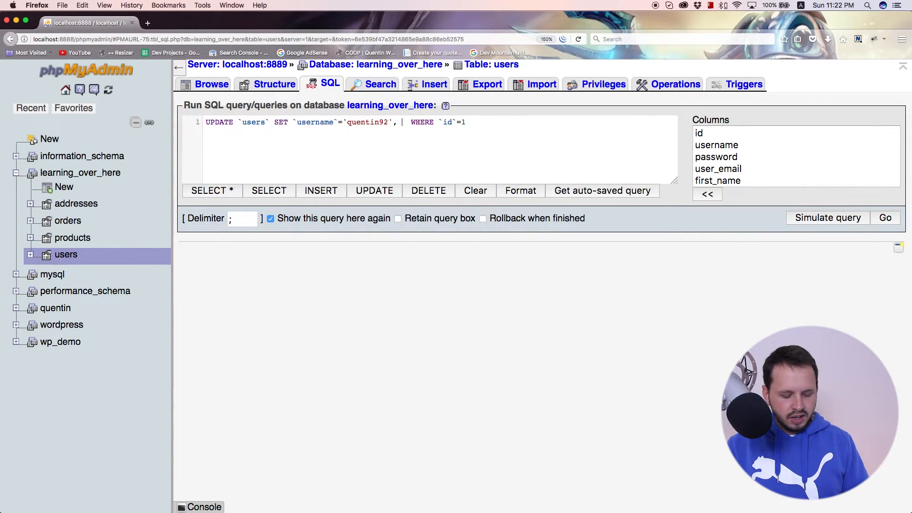
{"action": "type", "text": "`usera"}
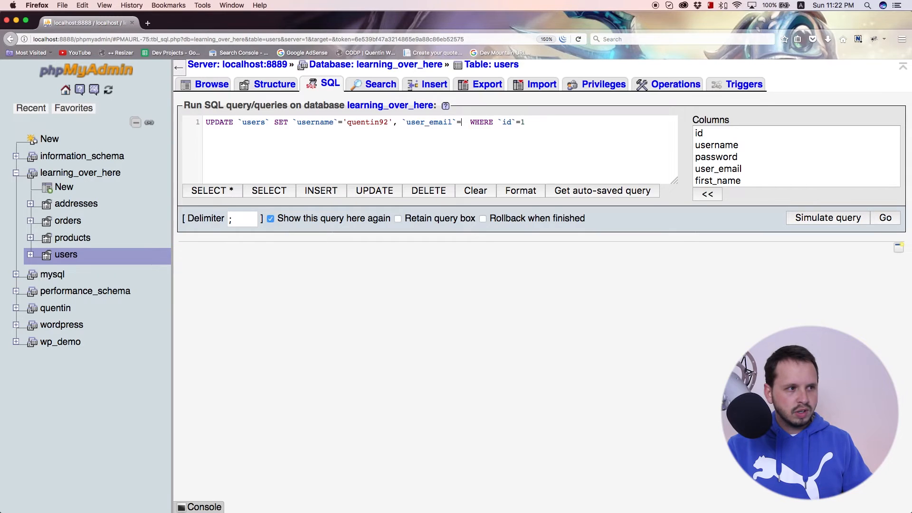
{"action": "type", "text": "''"}
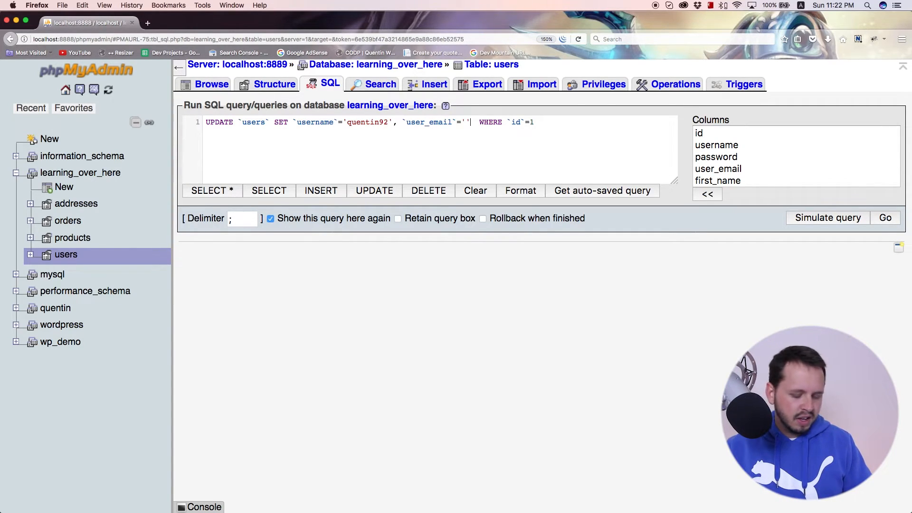
{"action": "type", "text": "quentin@notexist.com"}
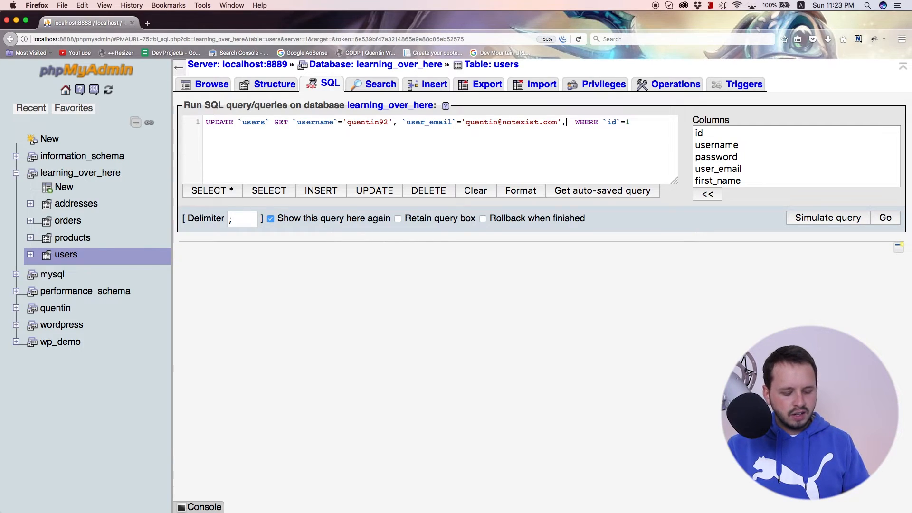
Add first_name='Q-daaaaaaawg' to the SET clause and run the update.
{"action": "type", "text": "`Fi"}
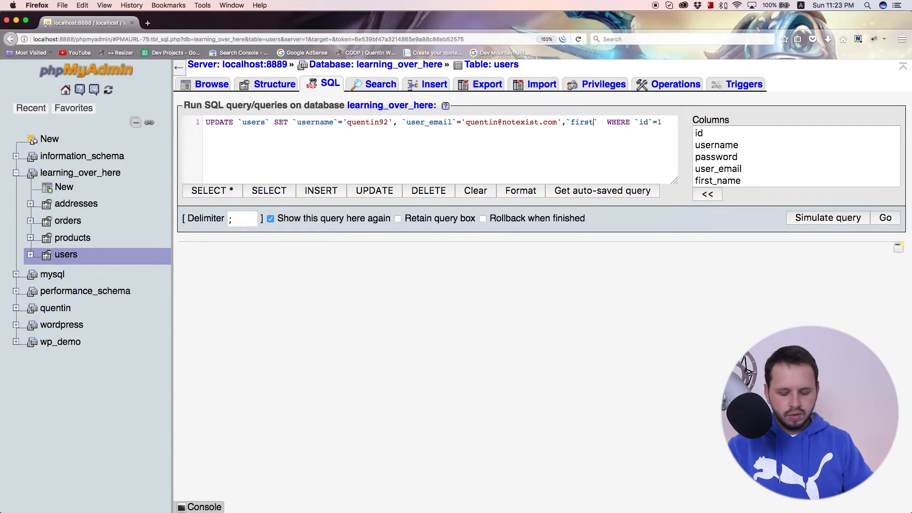
{"action": "type", "text": "_name`"}
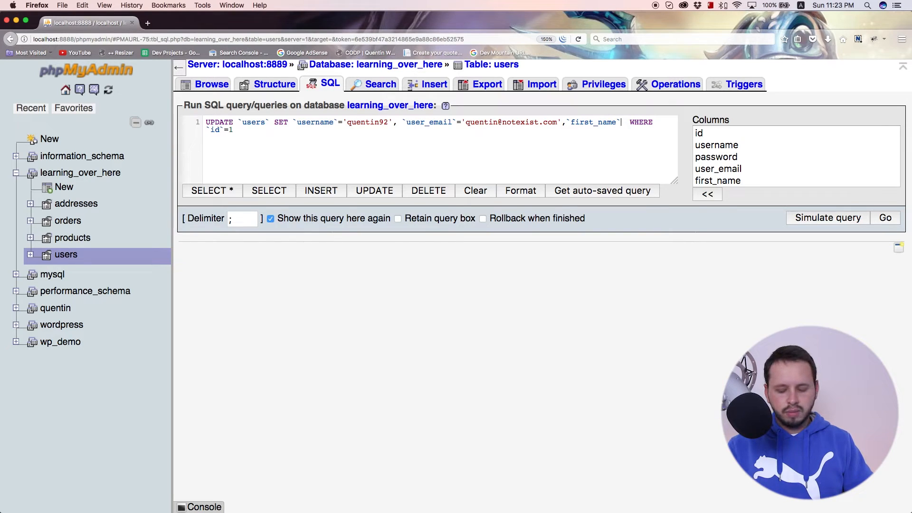
{"action": "type", "text": "='"}
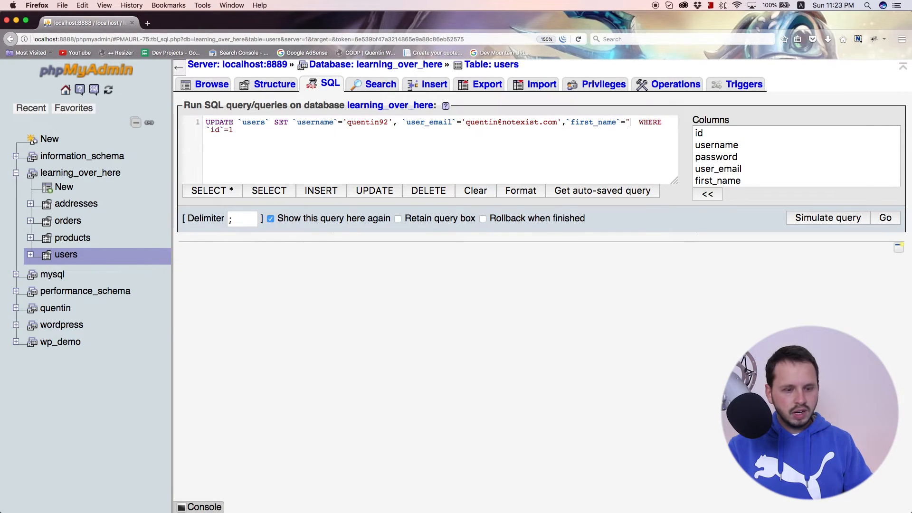
{"action": "type", "text": "Q"}
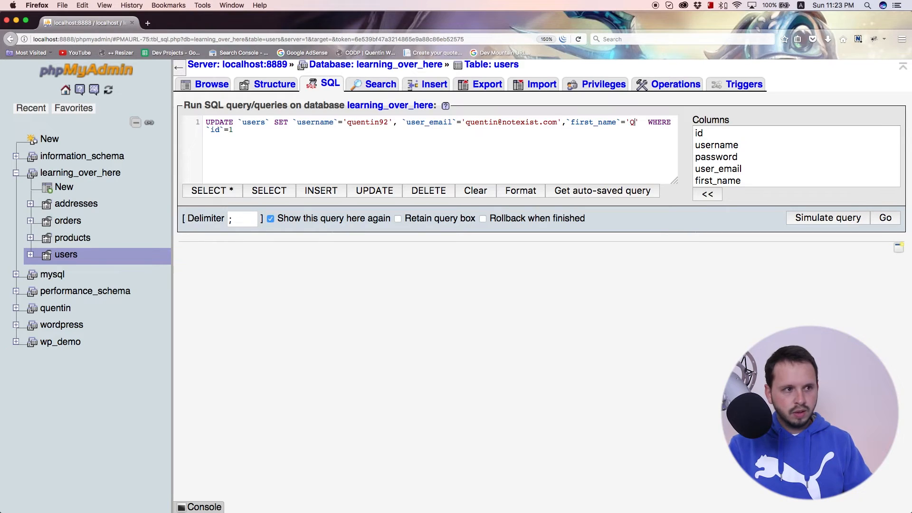
{"action": "type", "text": "-d"}
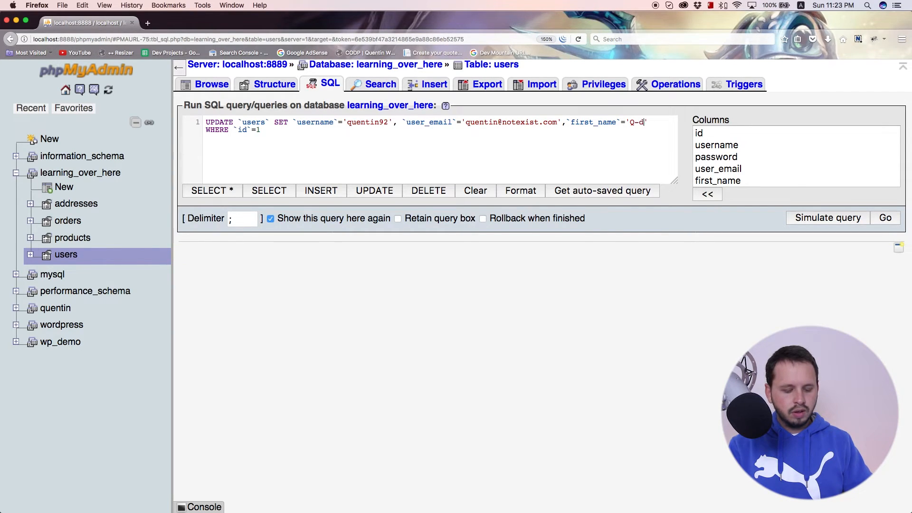
{"action": "type", "text": "aaaaaaa"}
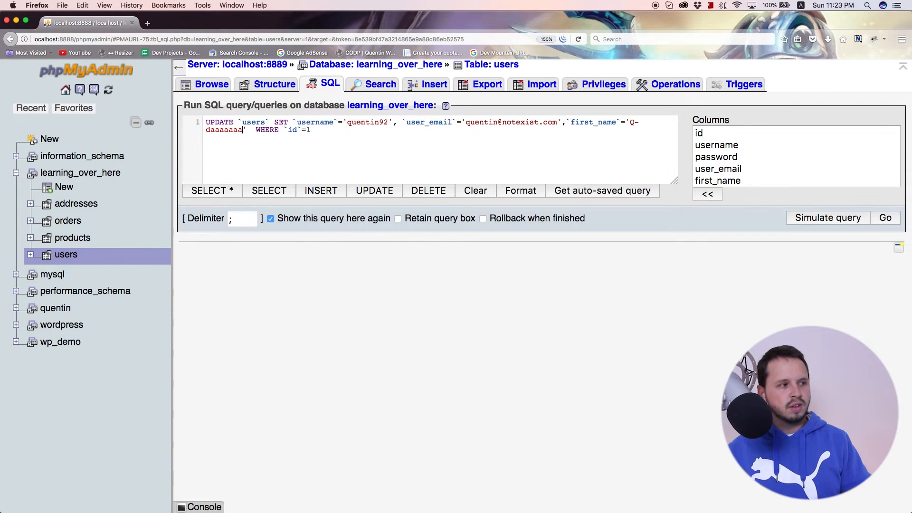
{"action": "type", "text": "wg"}
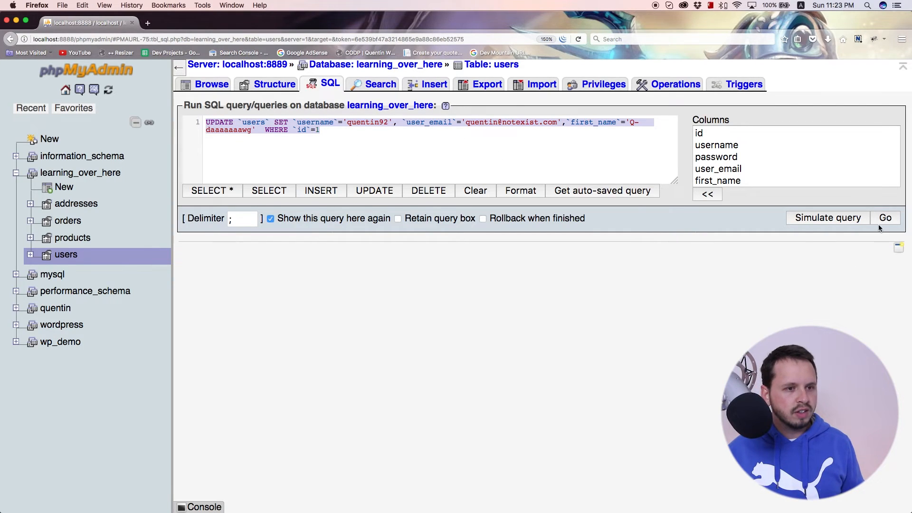
{"action": "left_click", "coordinate": [885, 218]}
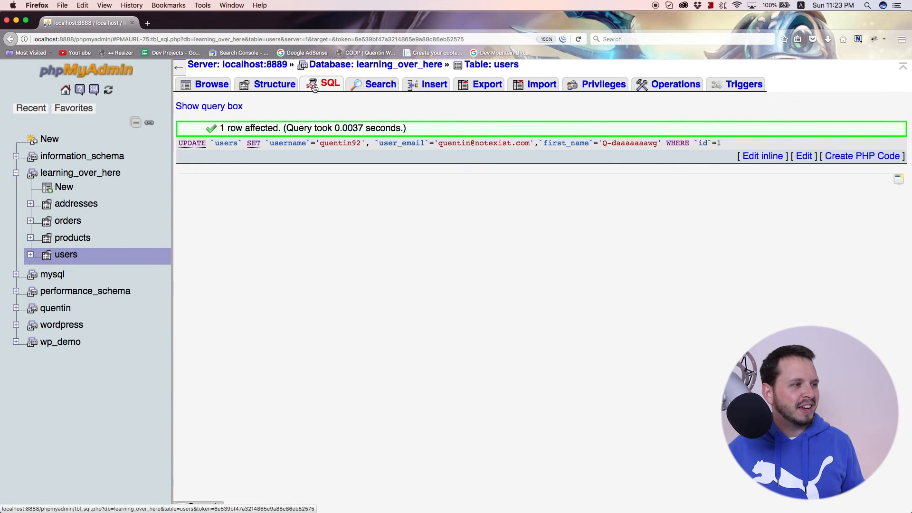
{"action": "left_click", "coordinate": [210, 84]}
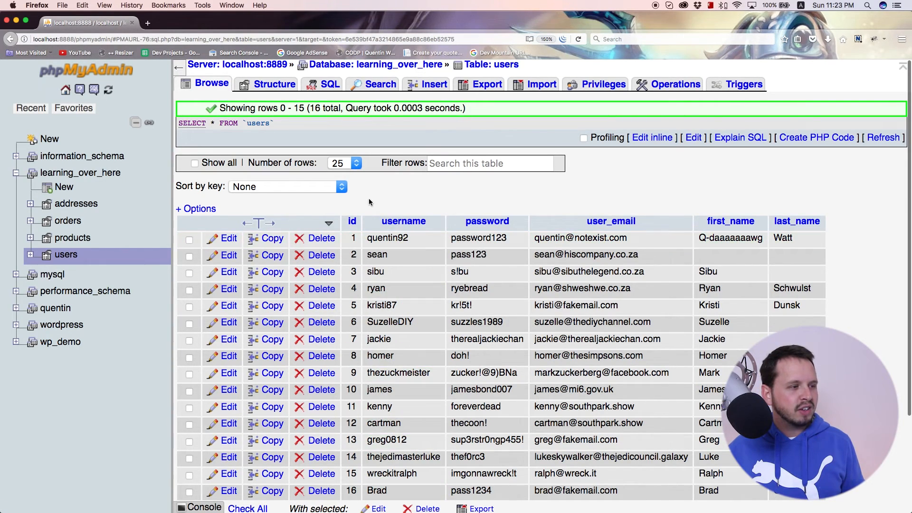
{"action": "mouse_move", "coordinate": [390, 221]}
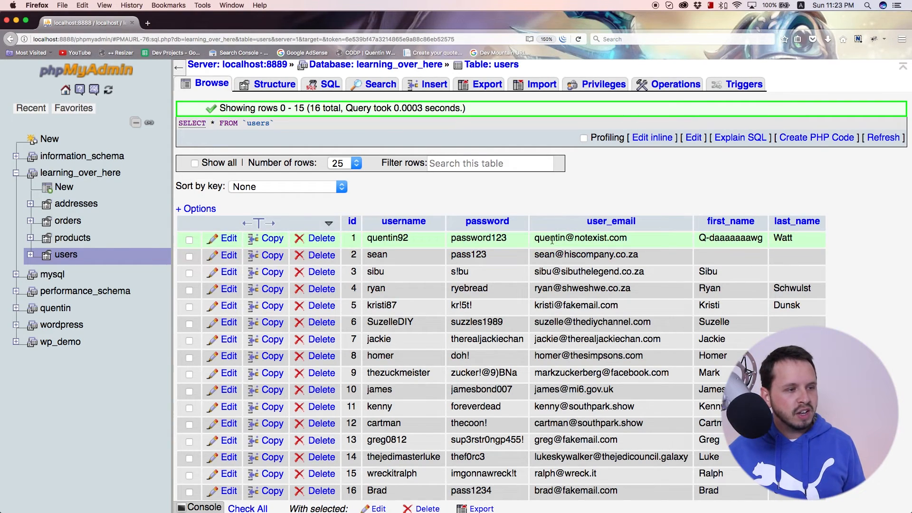
{"action": "mouse_move", "coordinate": [545, 243]}
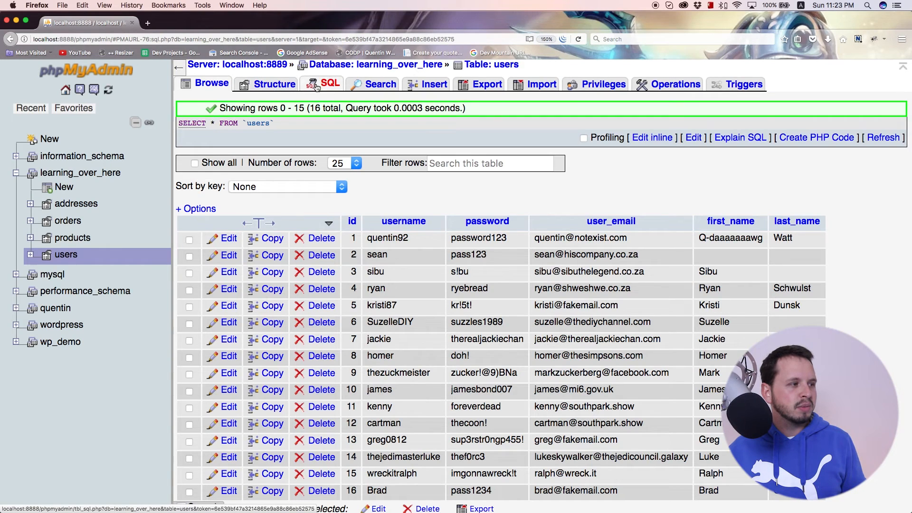
{"action": "left_click", "coordinate": [329, 84]}
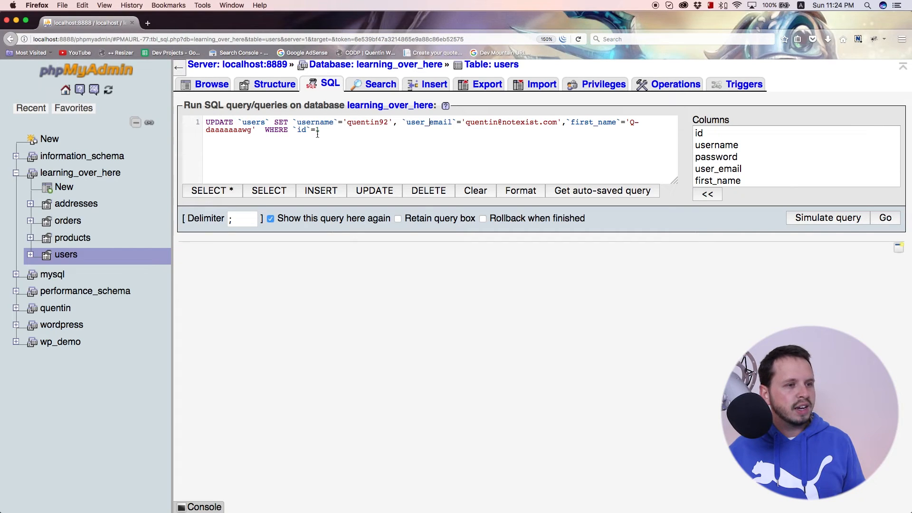
{"action": "left_click", "coordinate": [251, 130]}
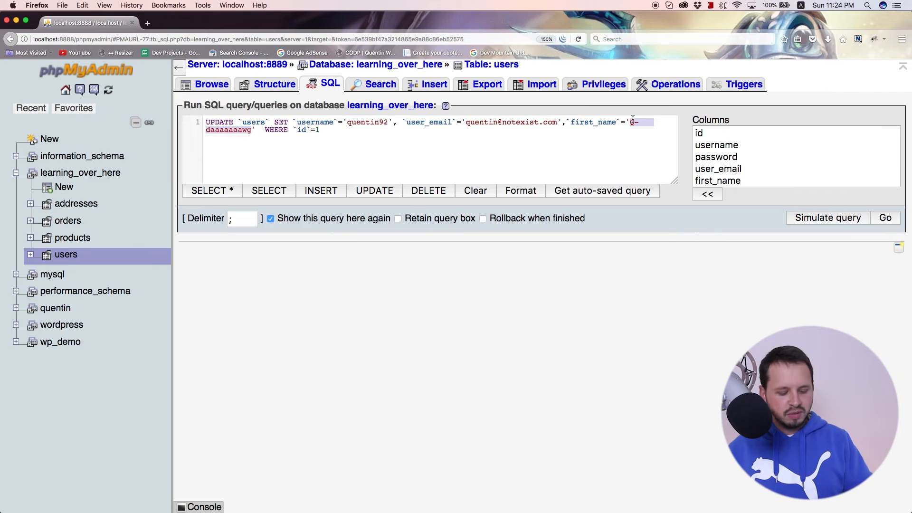
{"action": "type", "text": "Quentin"}
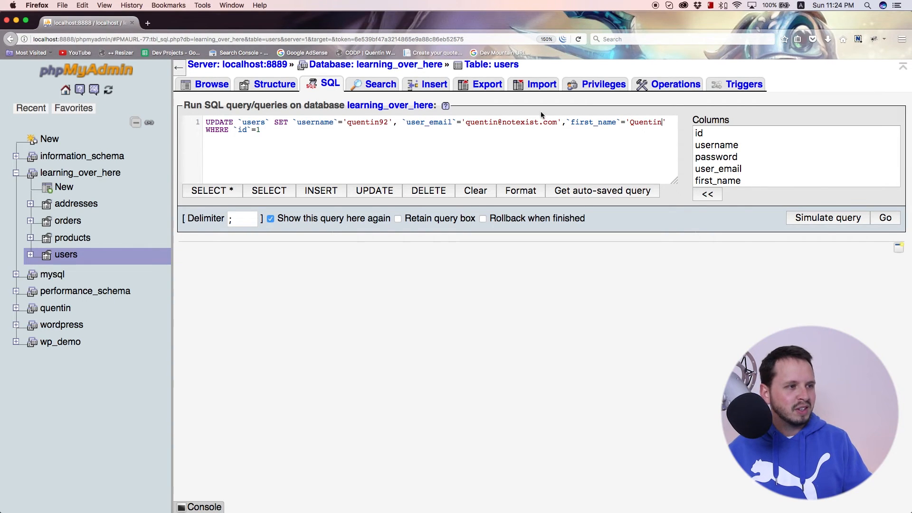
{"action": "double_click", "coordinate": [477, 122]}
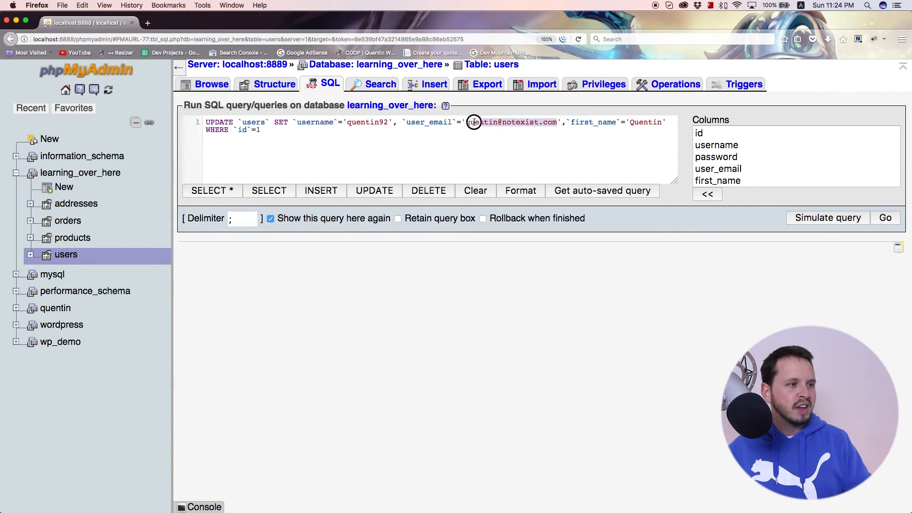
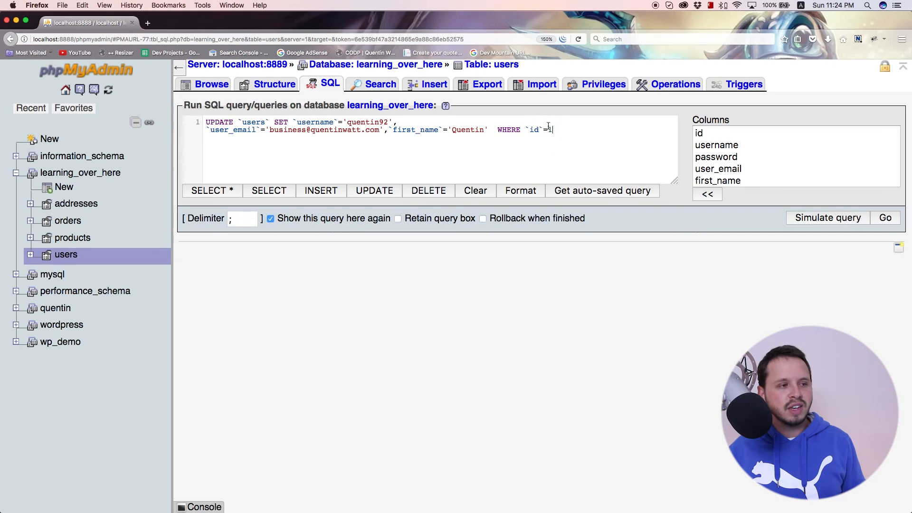
{"action": "type", "text": "1"}
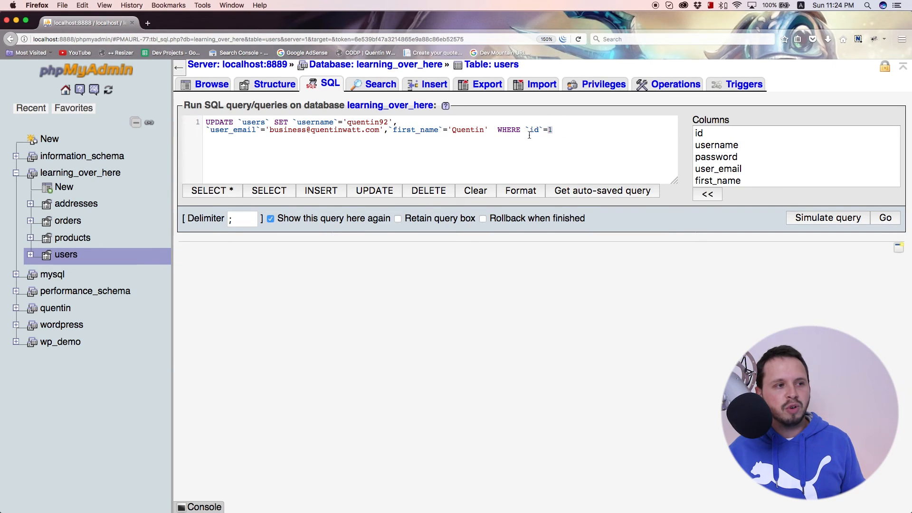
{"action": "mouse_move", "coordinate": [492, 148]}
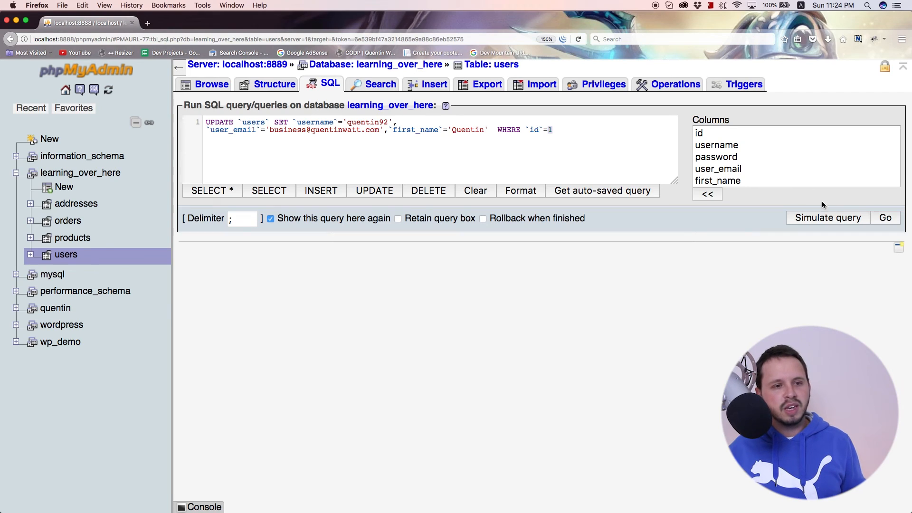
{"action": "mouse_move", "coordinate": [887, 218]}
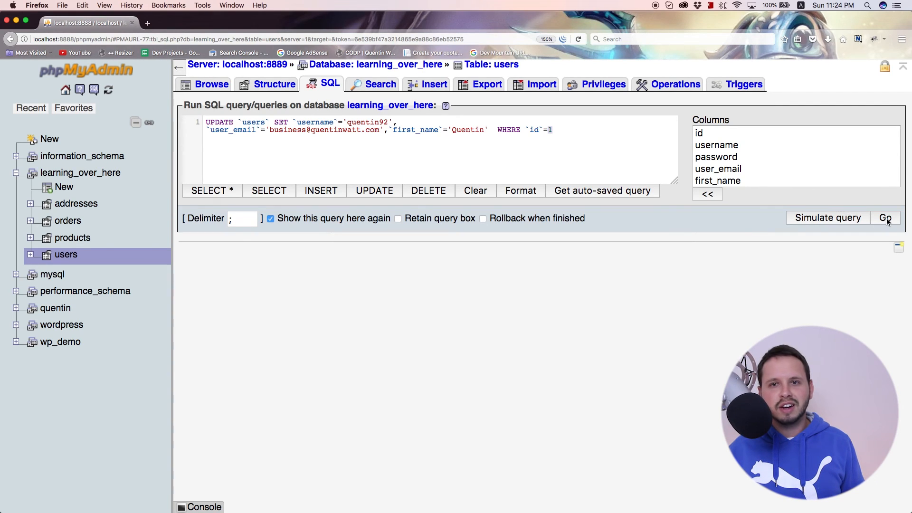
{"action": "left_click", "coordinate": [886, 217]}
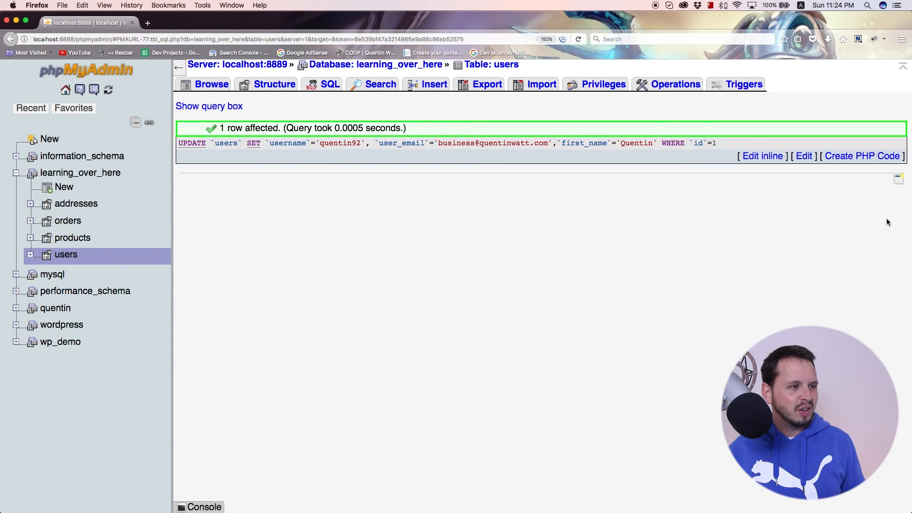
{"action": "left_click", "coordinate": [211, 85]}
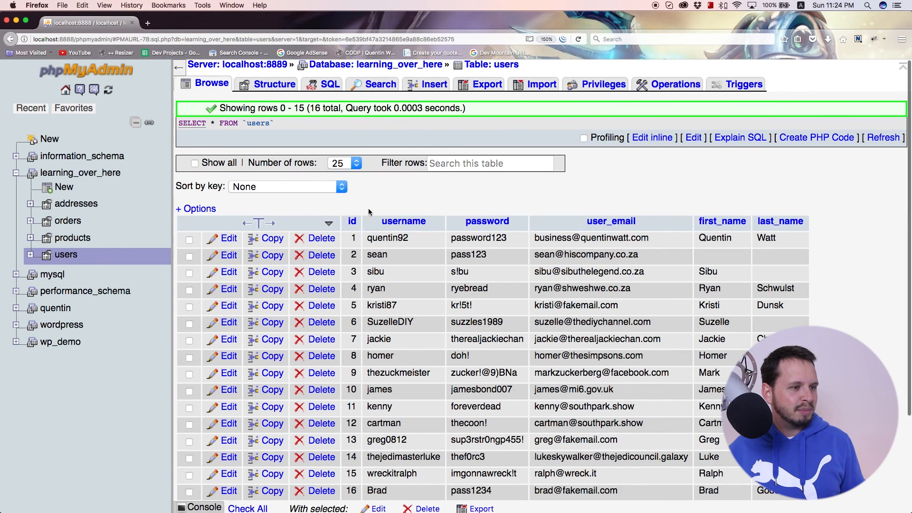
{"action": "mouse_move", "coordinate": [779, 245]}
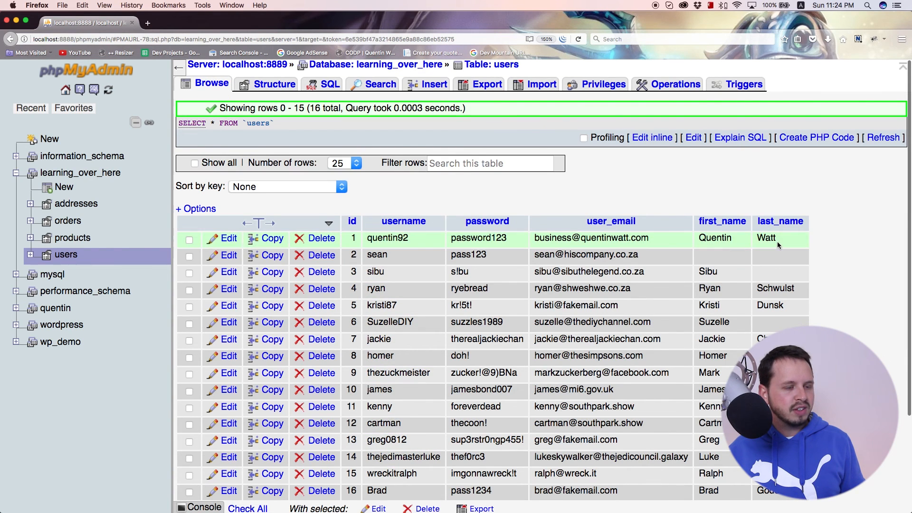